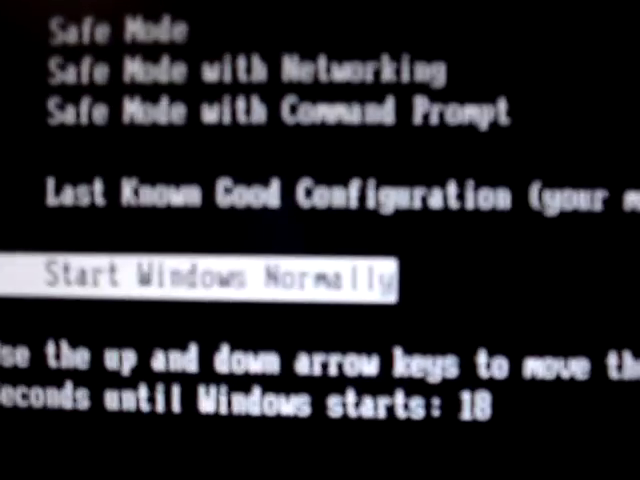
Highlight Last Known Good Configuration instead of Start Windows Normally in the boot menu
key(Up)
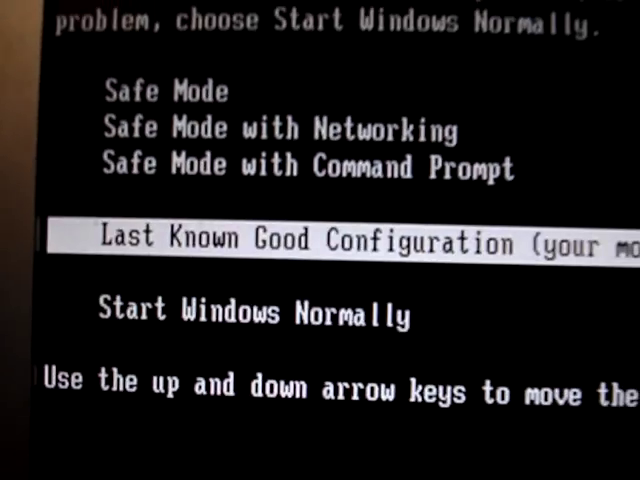